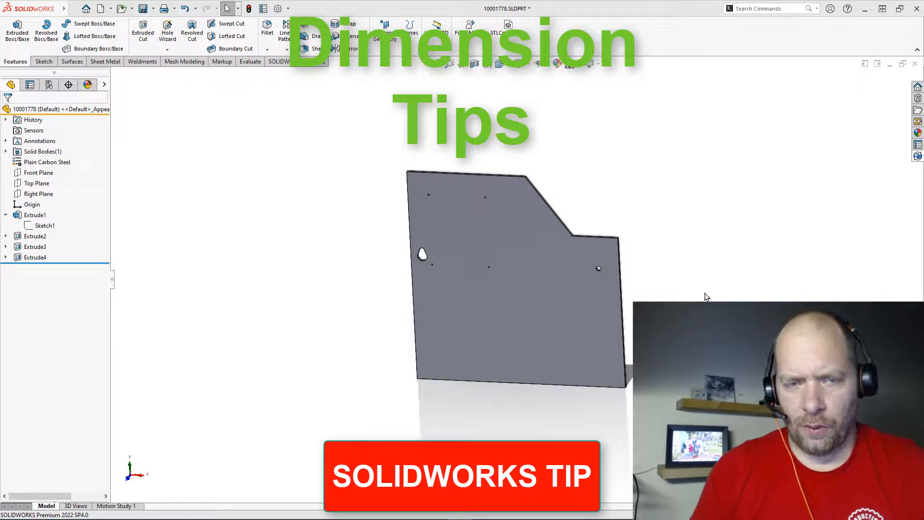
Open the second cut's slot sketch for editing, viewed normal to the sketch
{"action": "left_click", "coordinate": [502, 315]}
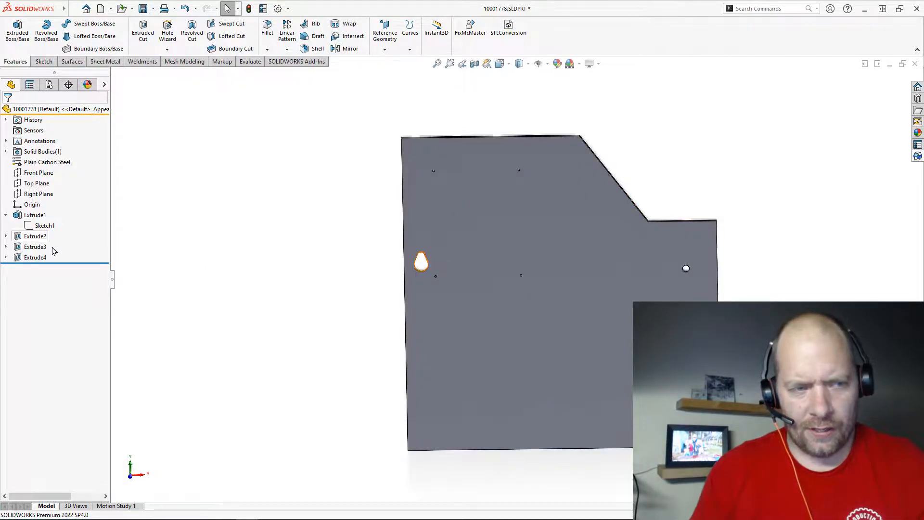
{"action": "left_click", "coordinate": [34, 236]}
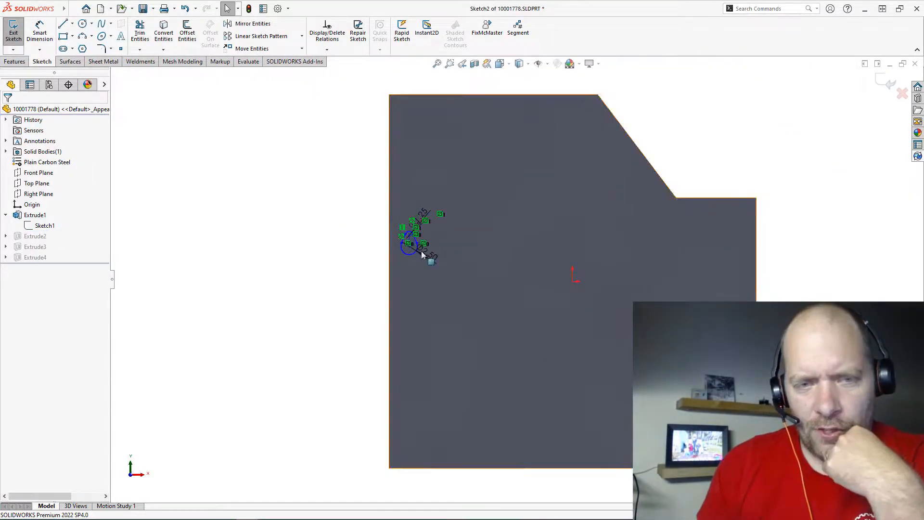
{"action": "right_click", "coordinate": [422, 254]}
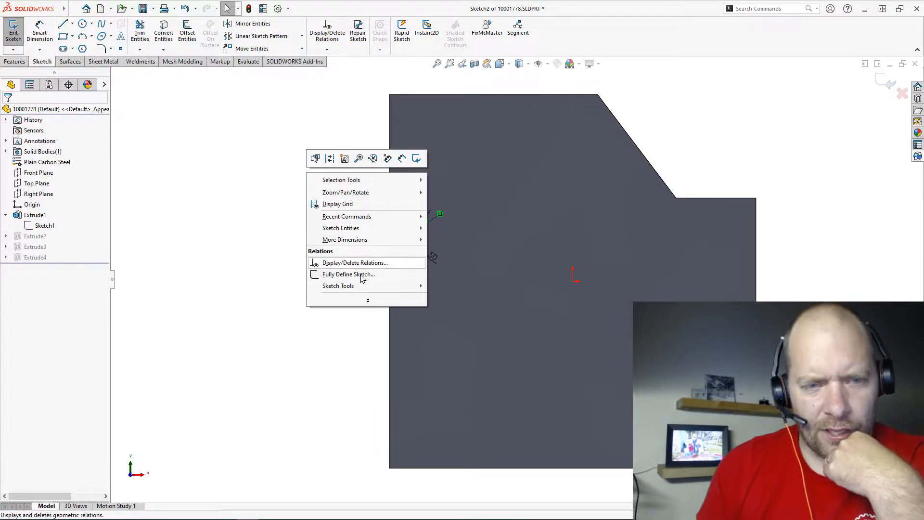
{"action": "left_click", "coordinate": [348, 274]}
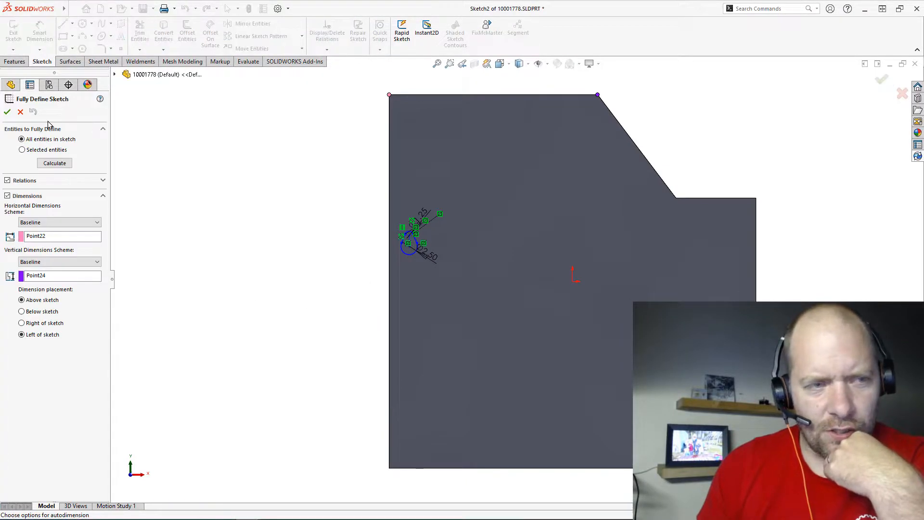
{"action": "left_click", "coordinate": [53, 163]}
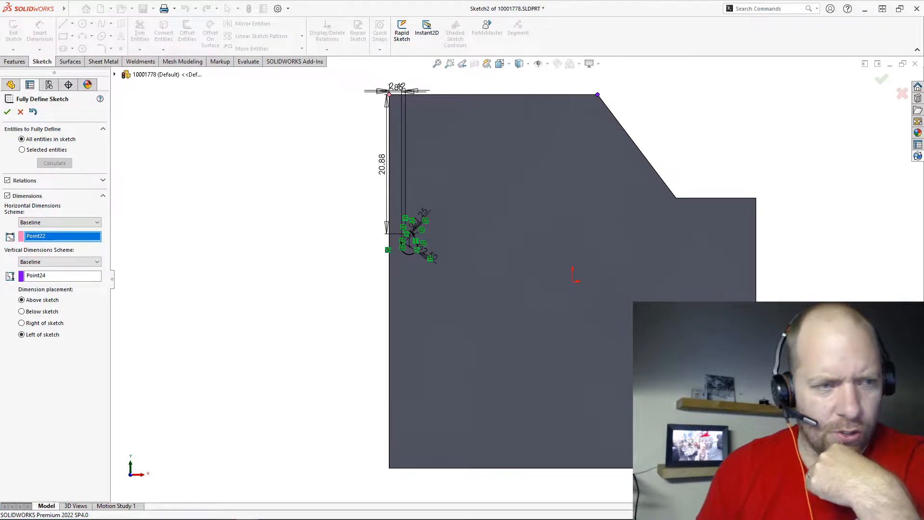
{"action": "mouse_move", "coordinate": [99, 129]}
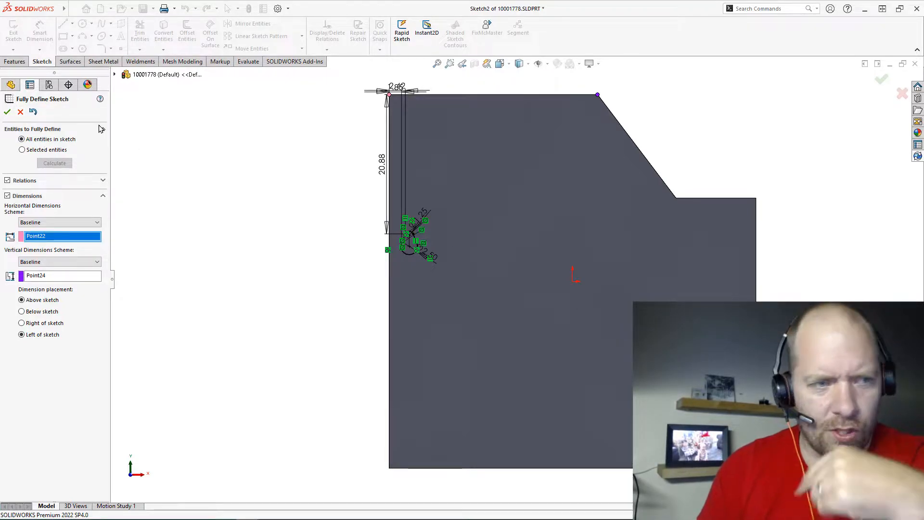
{"action": "left_click", "coordinate": [19, 111]}
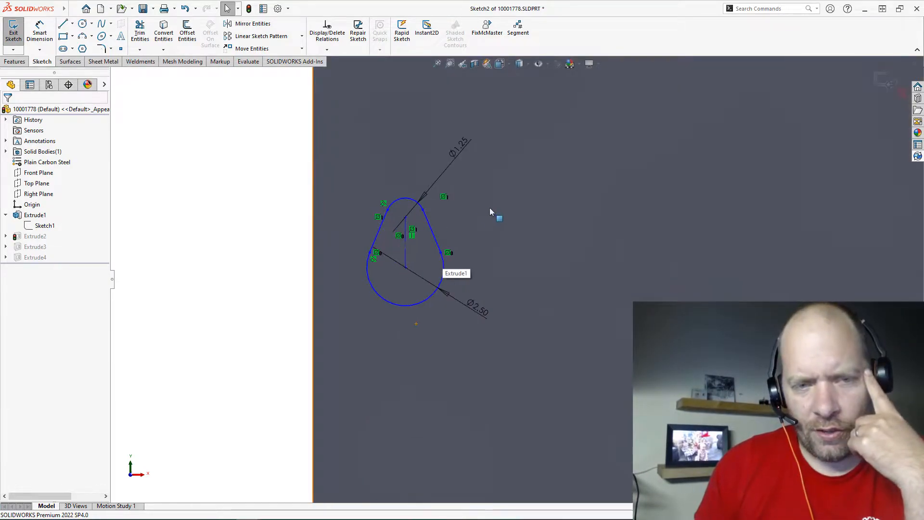
{"action": "mouse_move", "coordinate": [530, 253]}
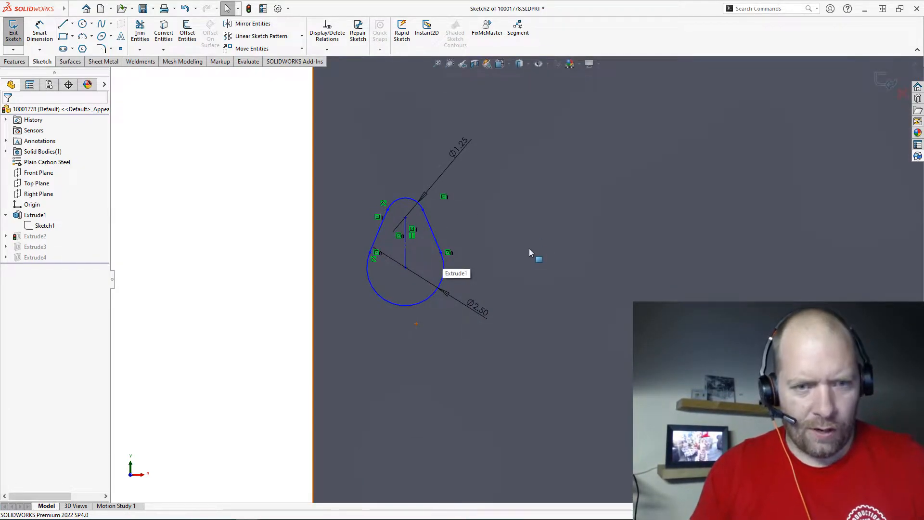
Dimension the outer edges of the two slot arcs at 3.50
{"action": "left_click", "coordinate": [404, 202]}
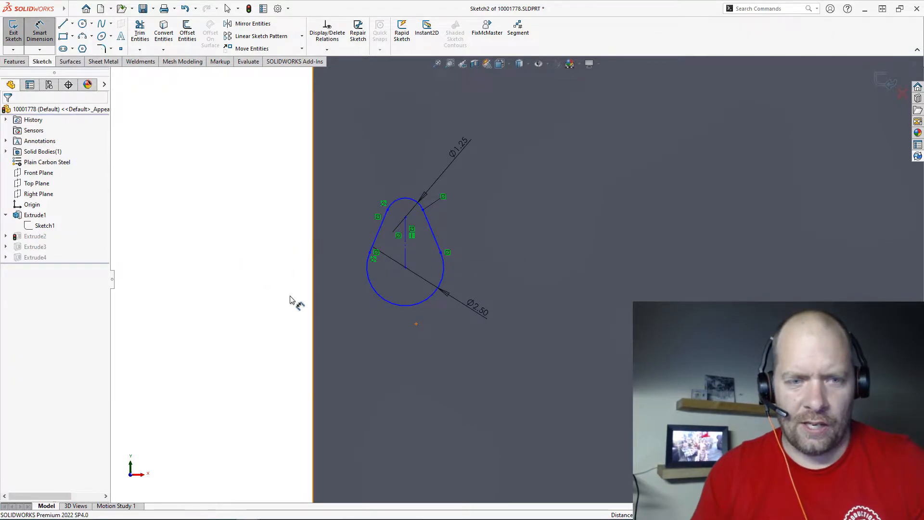
{"action": "mouse_move", "coordinate": [357, 294]}
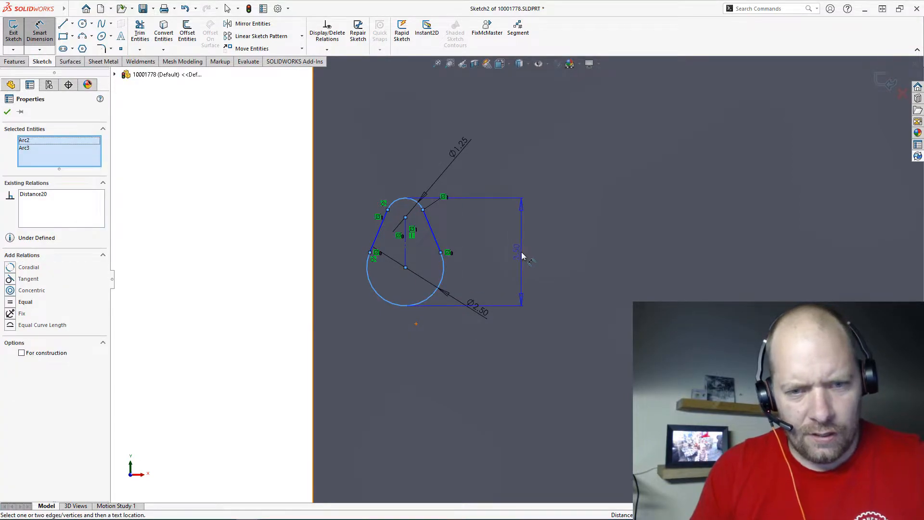
{"action": "left_click", "coordinate": [521, 248]}
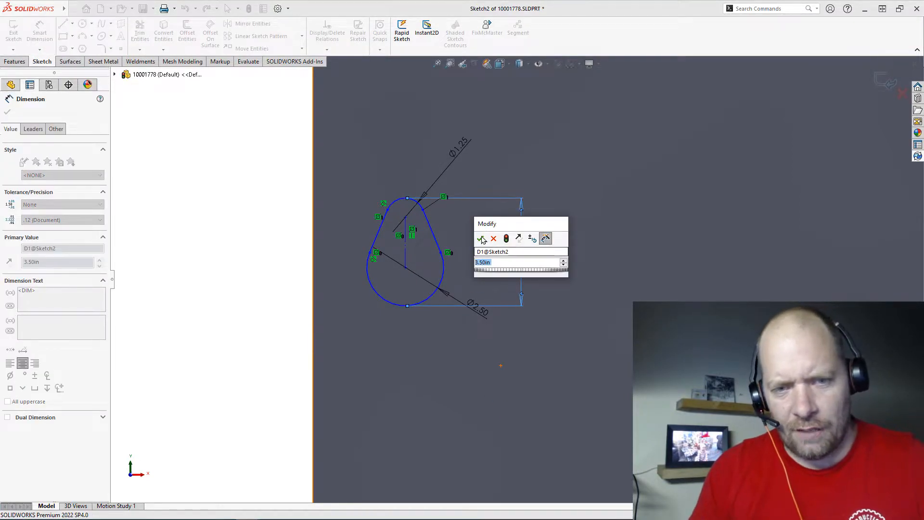
{"action": "left_click", "coordinate": [482, 239]}
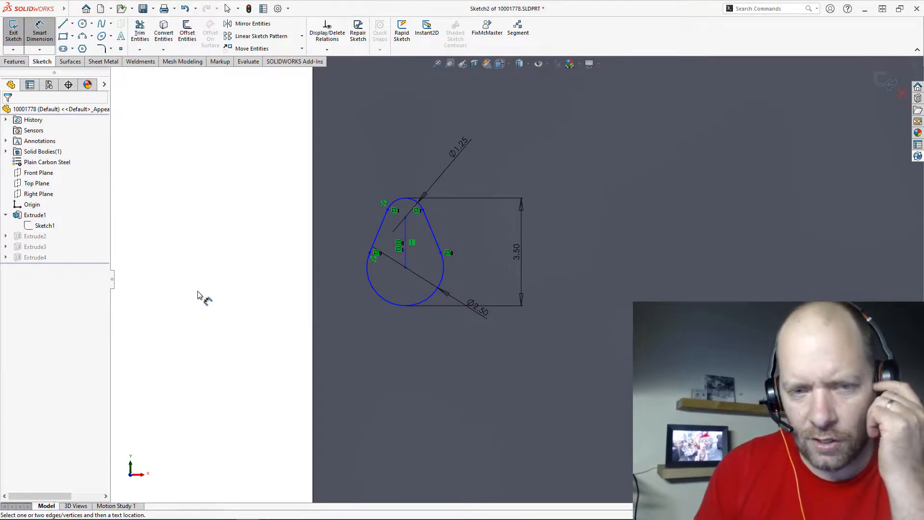
{"action": "left_click", "coordinate": [517, 250]}
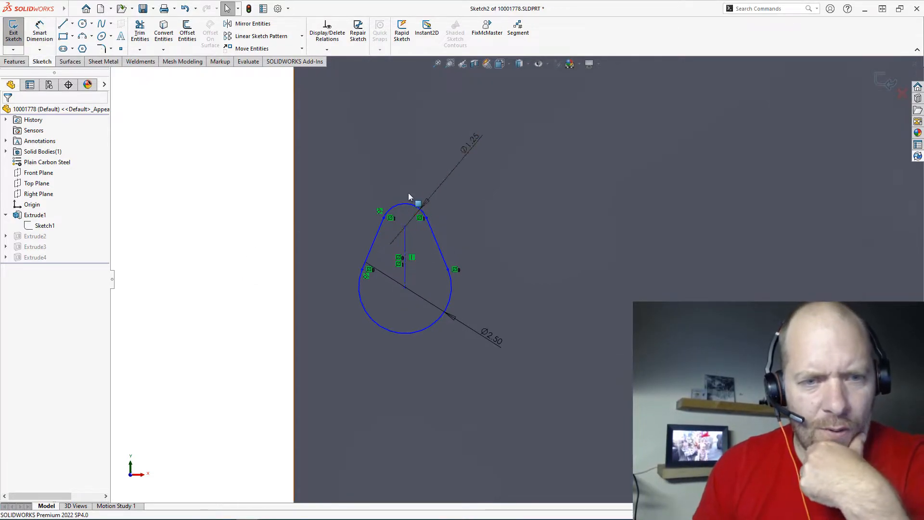
{"action": "mouse_move", "coordinate": [402, 212]}
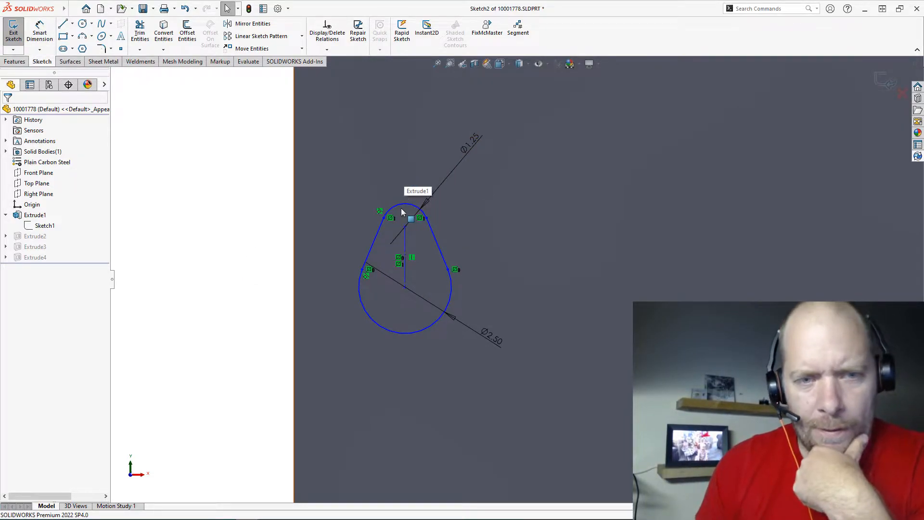
{"action": "mouse_move", "coordinate": [404, 174]}
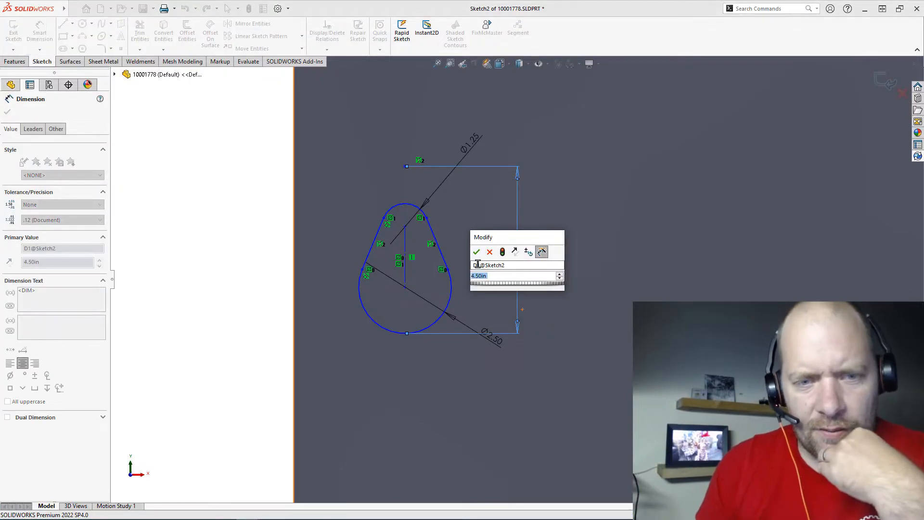
Set the virtual-sharp-to-large-arc height dimension to 4.50
{"action": "left_click", "coordinate": [477, 251]}
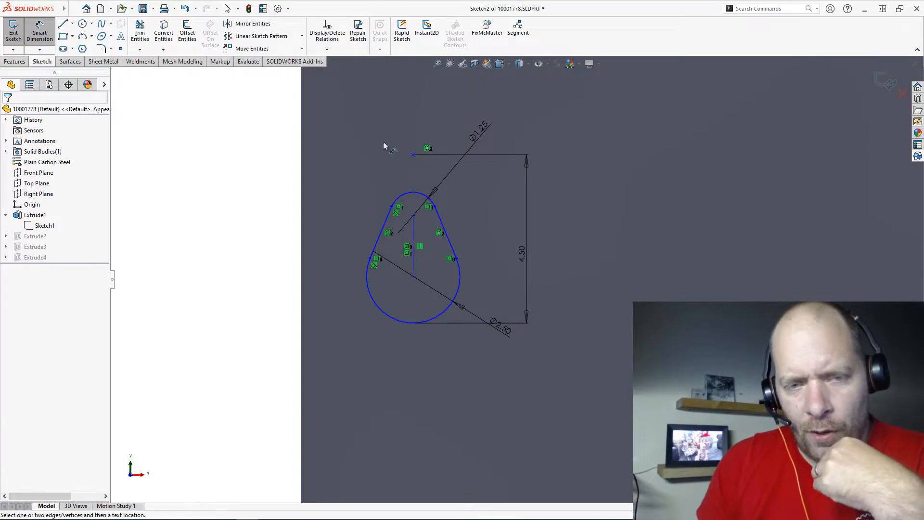
{"action": "mouse_move", "coordinate": [416, 200]}
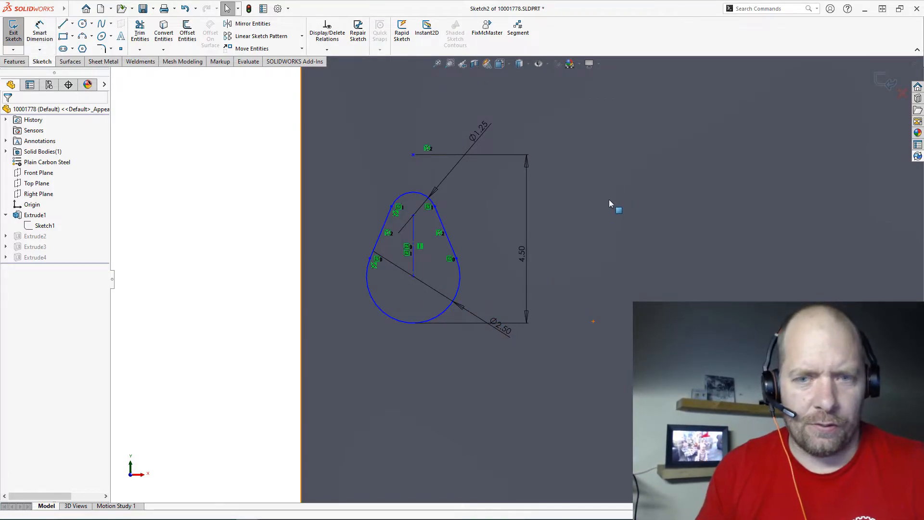
{"action": "mouse_move", "coordinate": [231, 180]}
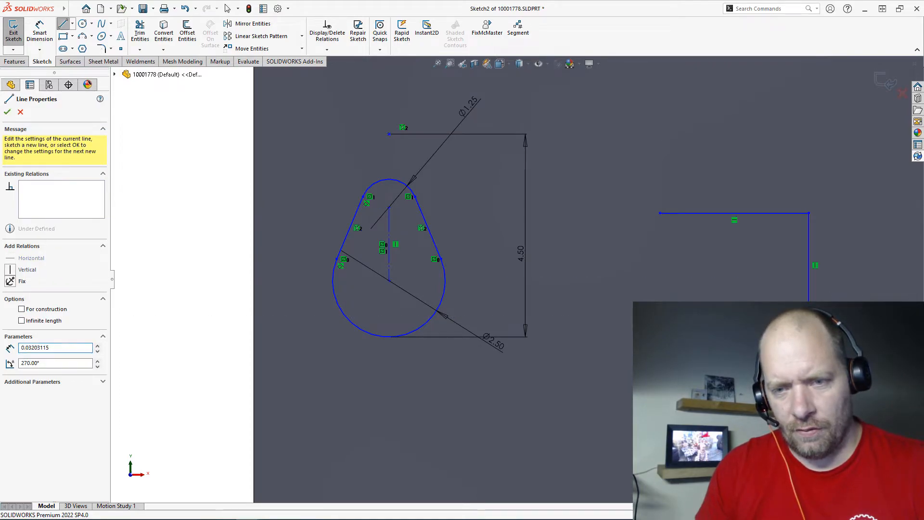
Draw the four-sided line chain with a slanted left side right of the slot
{"action": "left_click", "coordinate": [661, 213]}
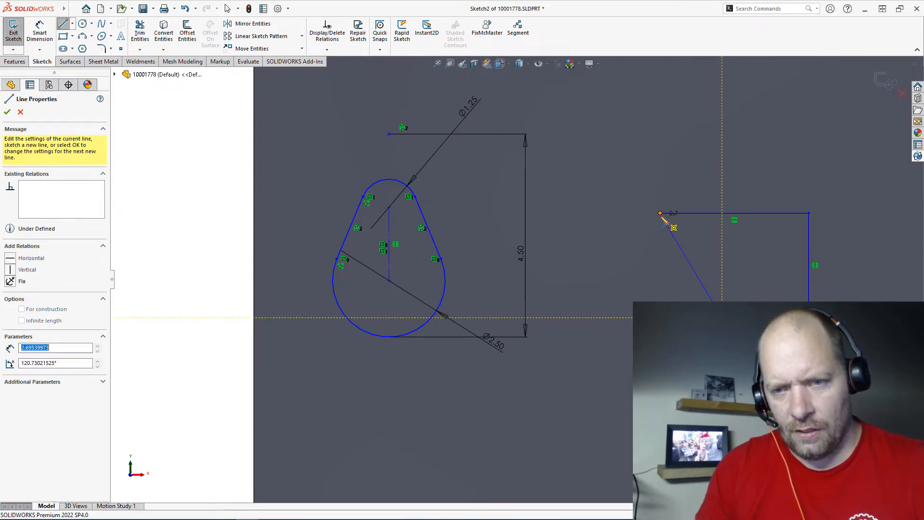
{"action": "left_click", "coordinate": [6, 112]}
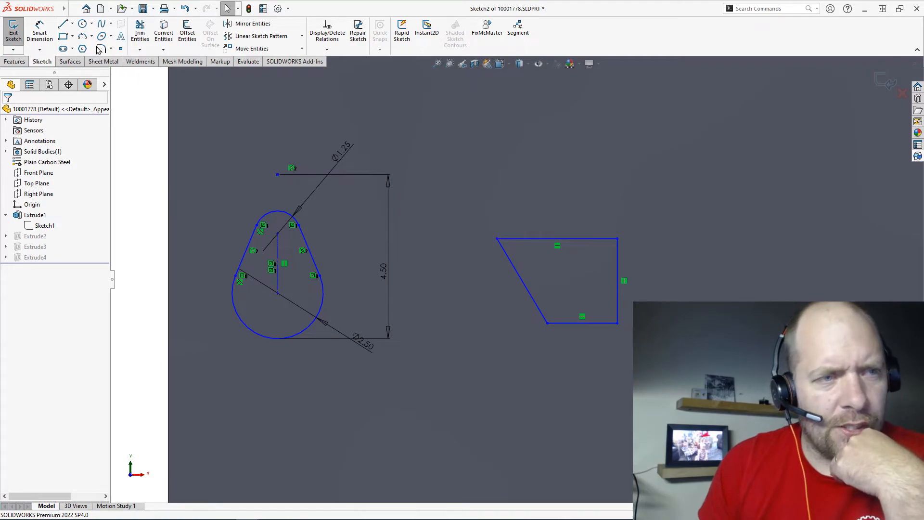
Add a 10.50 path length dimension to the new chain of lines
{"action": "left_click", "coordinate": [49, 40]}
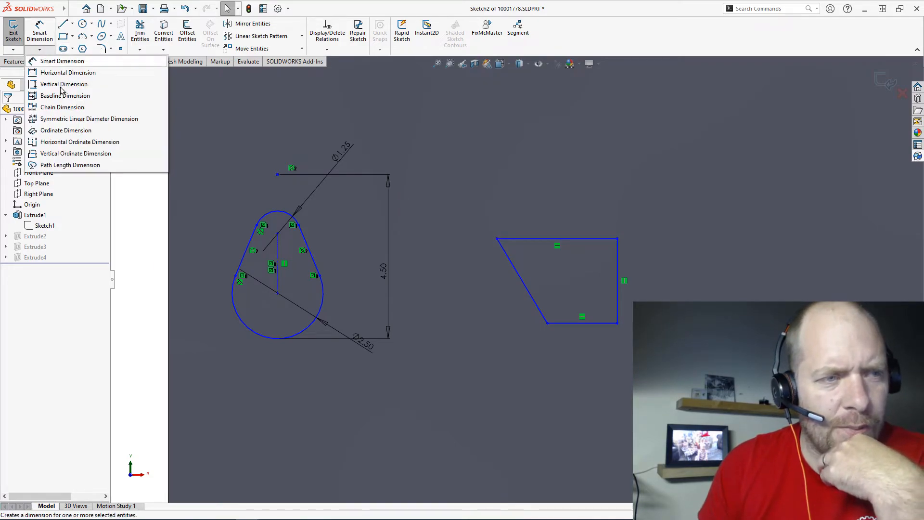
{"action": "left_click", "coordinate": [70, 165]}
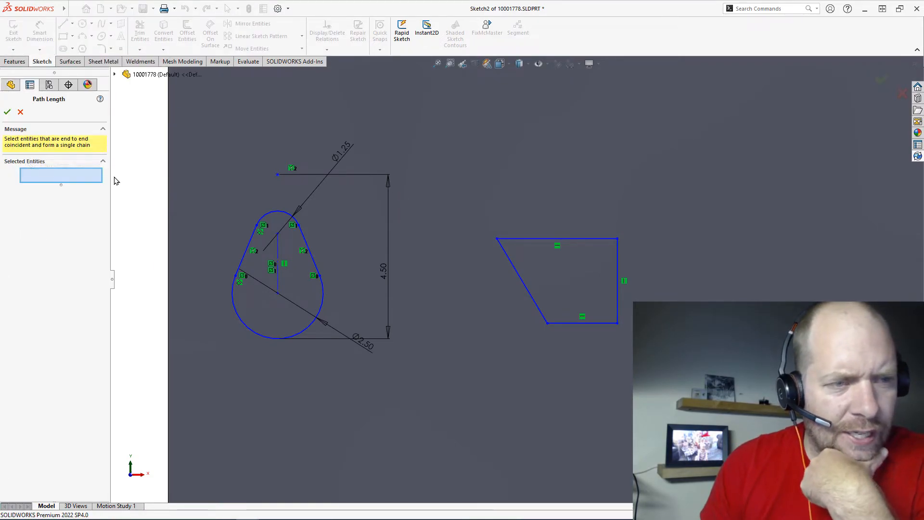
{"action": "left_click", "coordinate": [557, 238]}
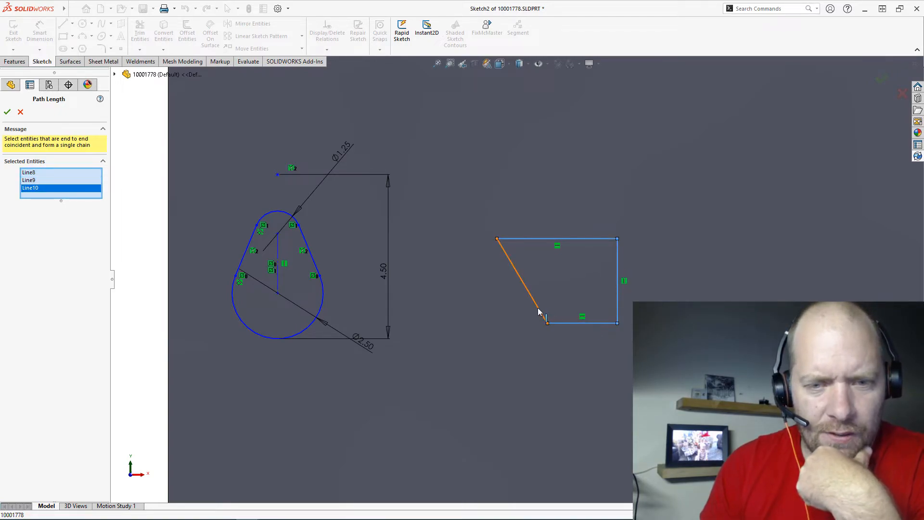
{"action": "left_click", "coordinate": [8, 111]}
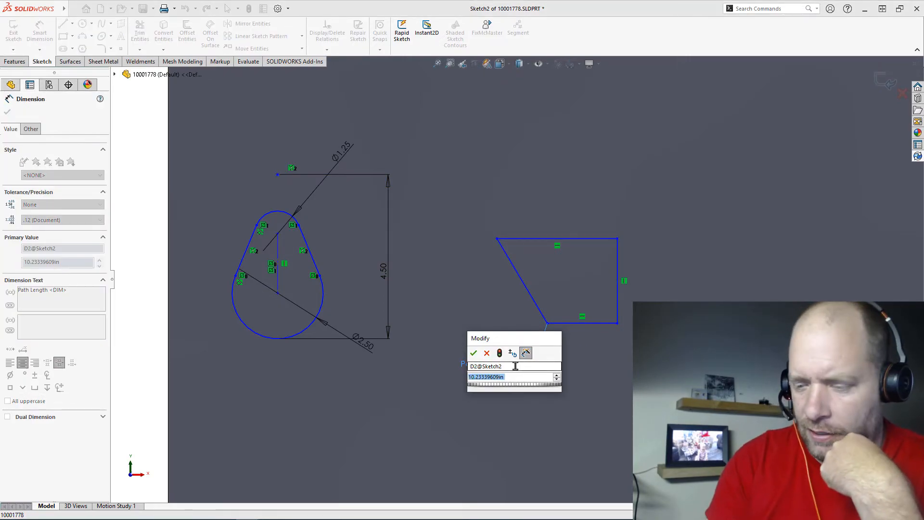
{"action": "left_click", "coordinate": [473, 352]}
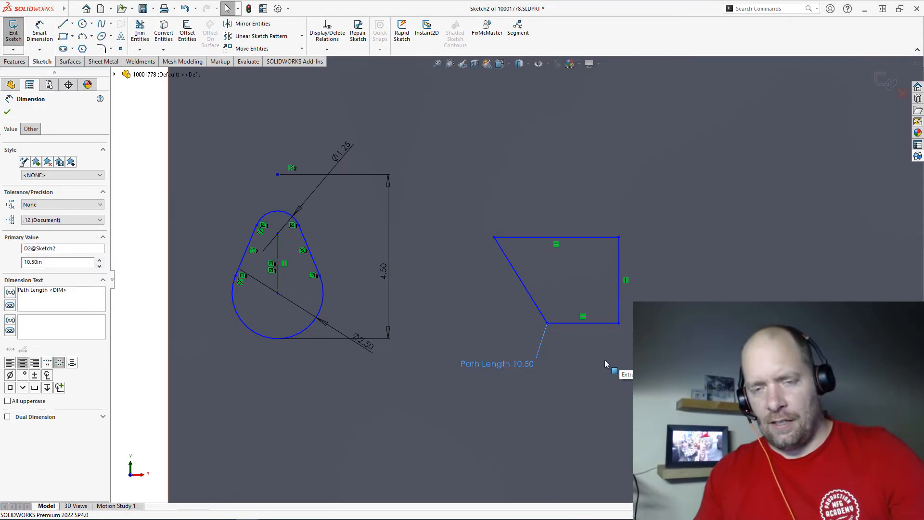
{"action": "left_click", "coordinate": [7, 112]}
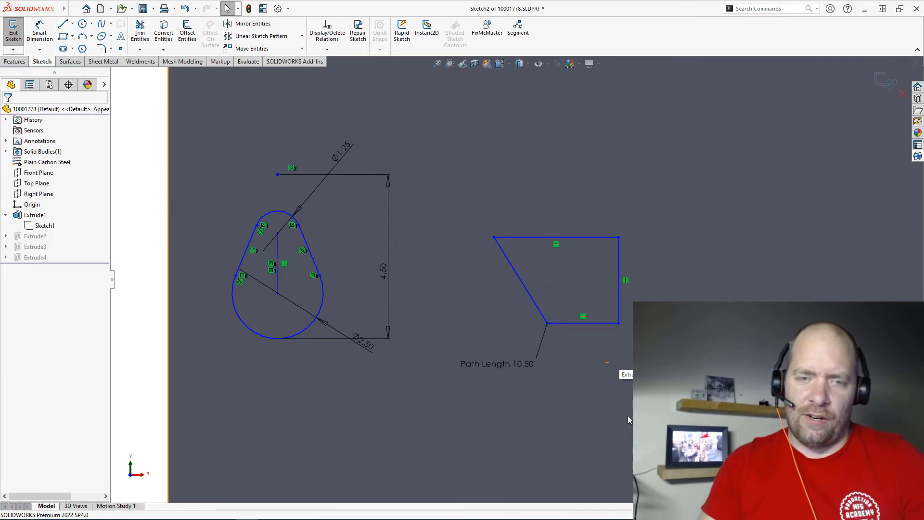